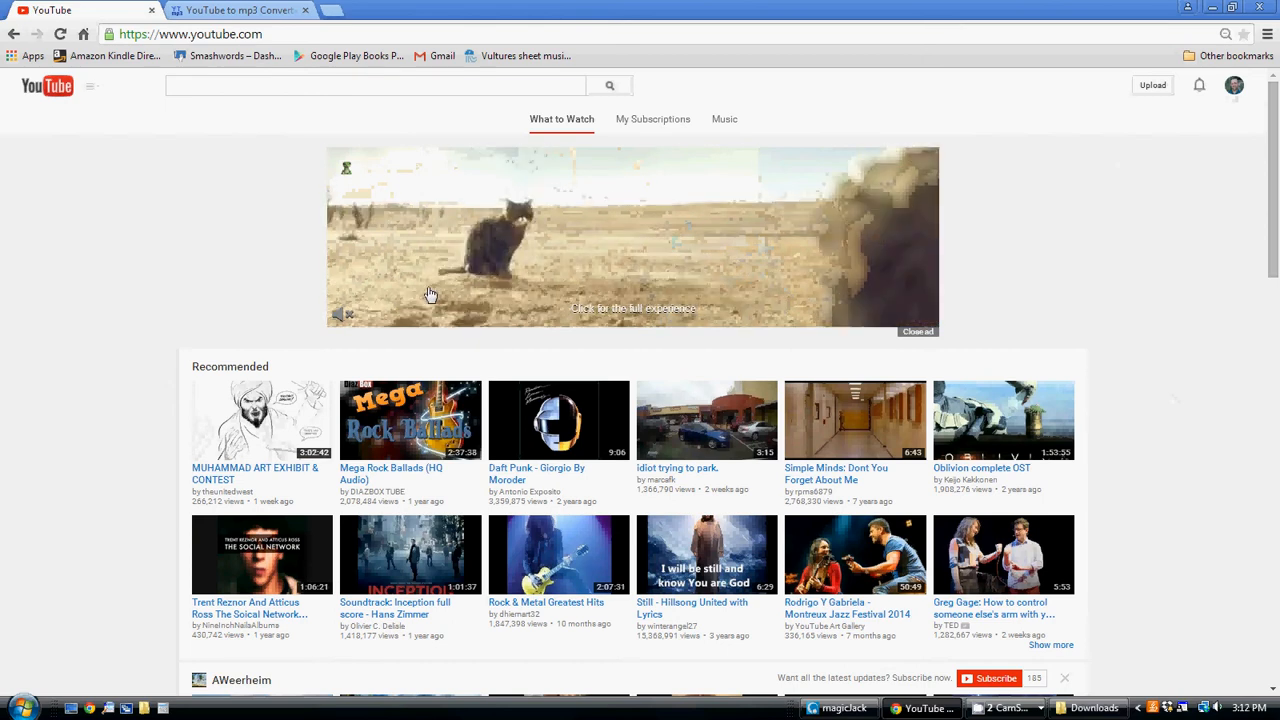
mouse_move(72, 344)
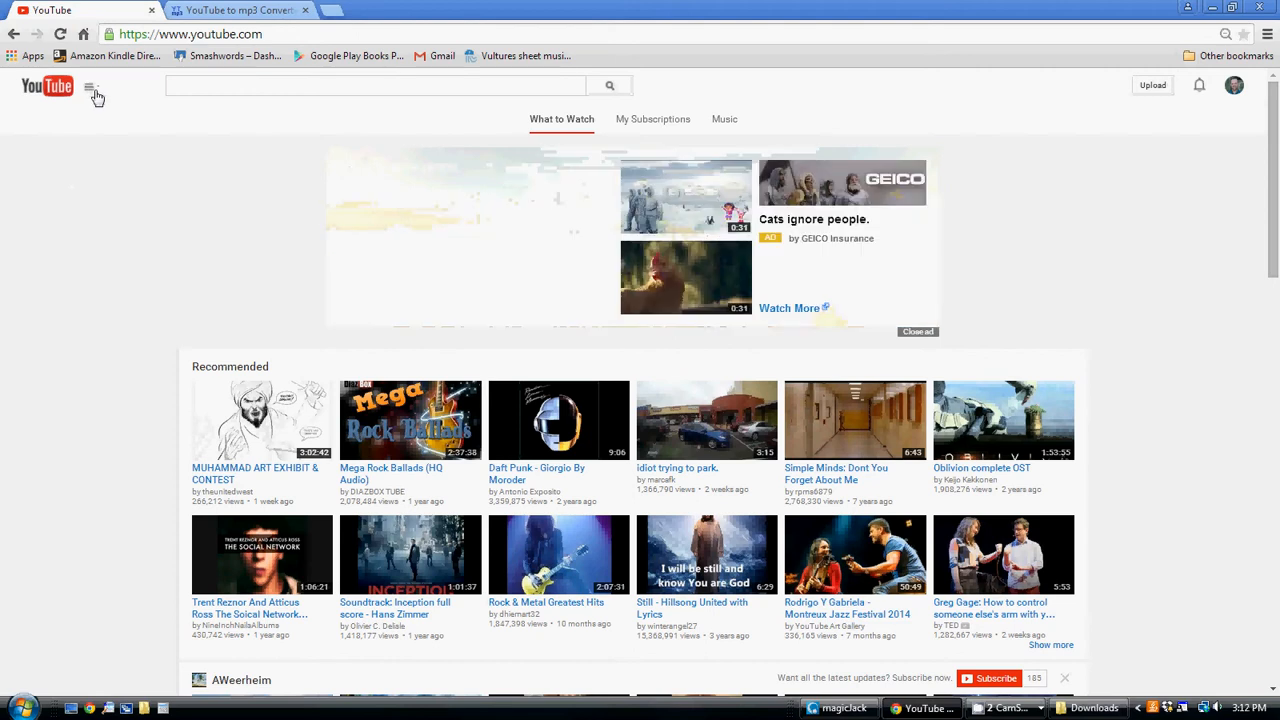
Step: Expand the YouTube guide sidebar showing history, Watch Later, playlists and subscriptions
click(92, 92)
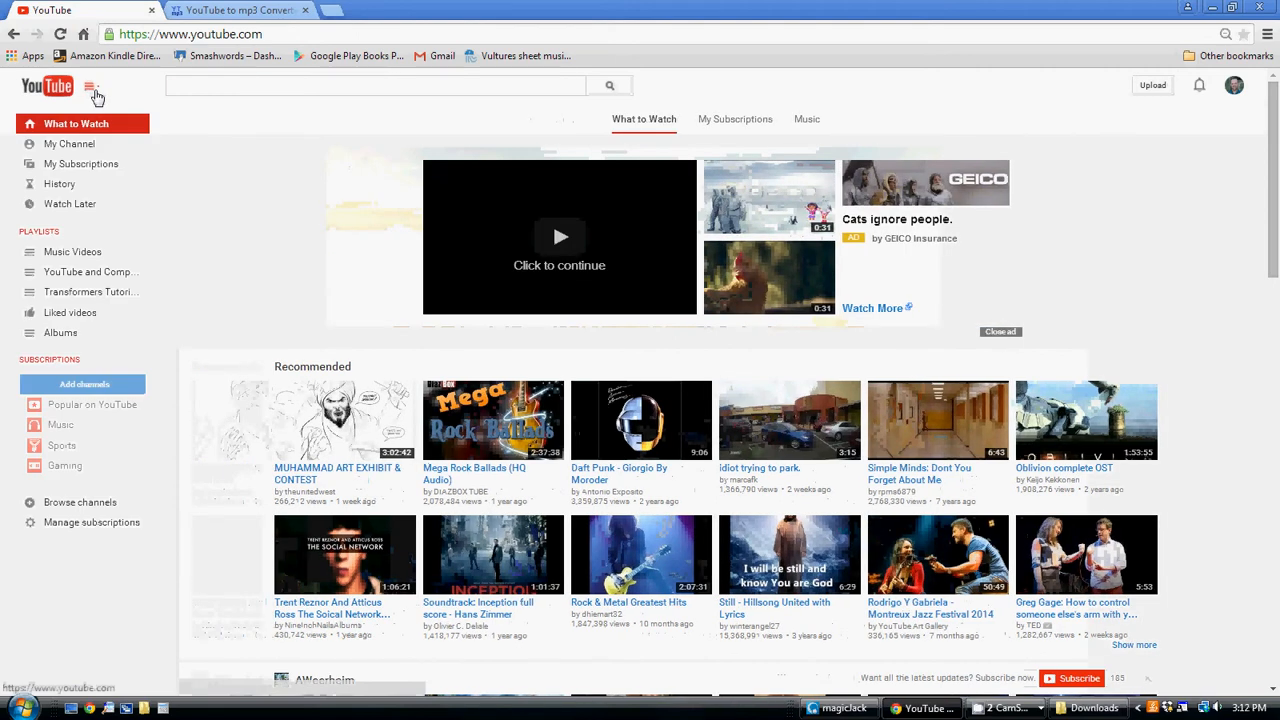
mouse_move(72, 252)
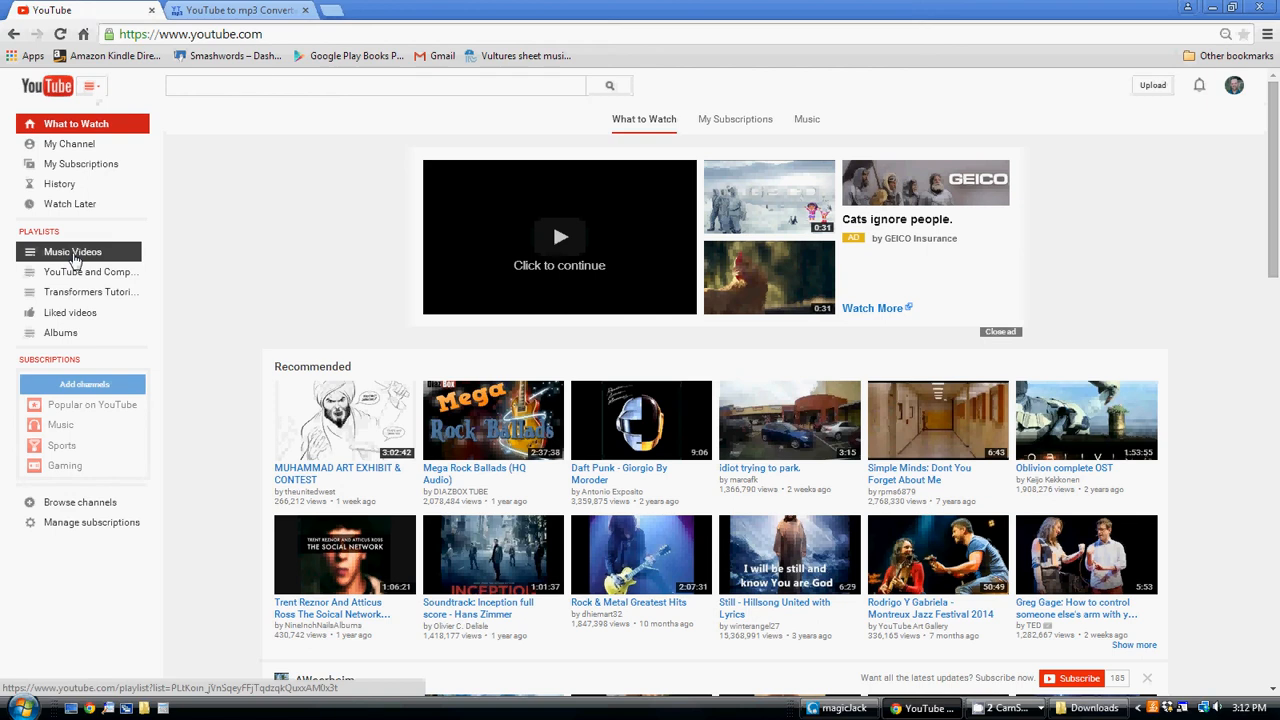
Step: Go to the empty Music Videos playlist and bring up its playlist settings
click(72, 252)
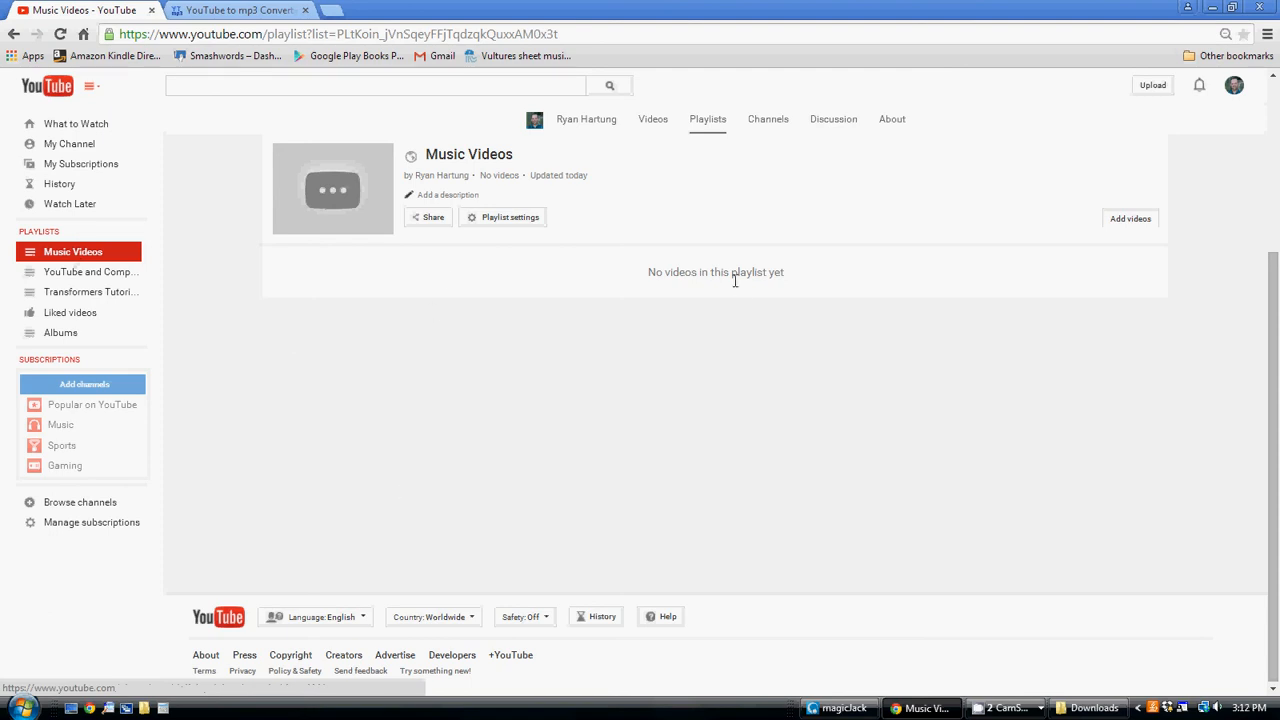
mouse_move(708, 292)
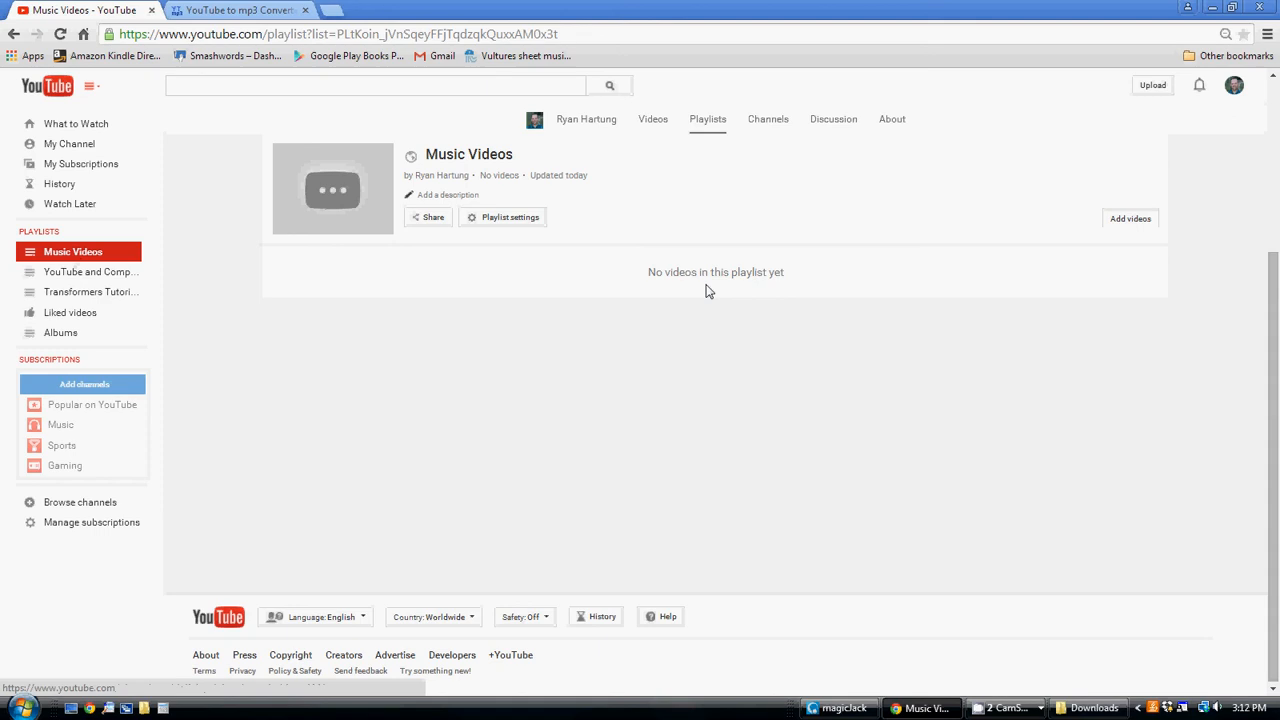
mouse_move(512, 216)
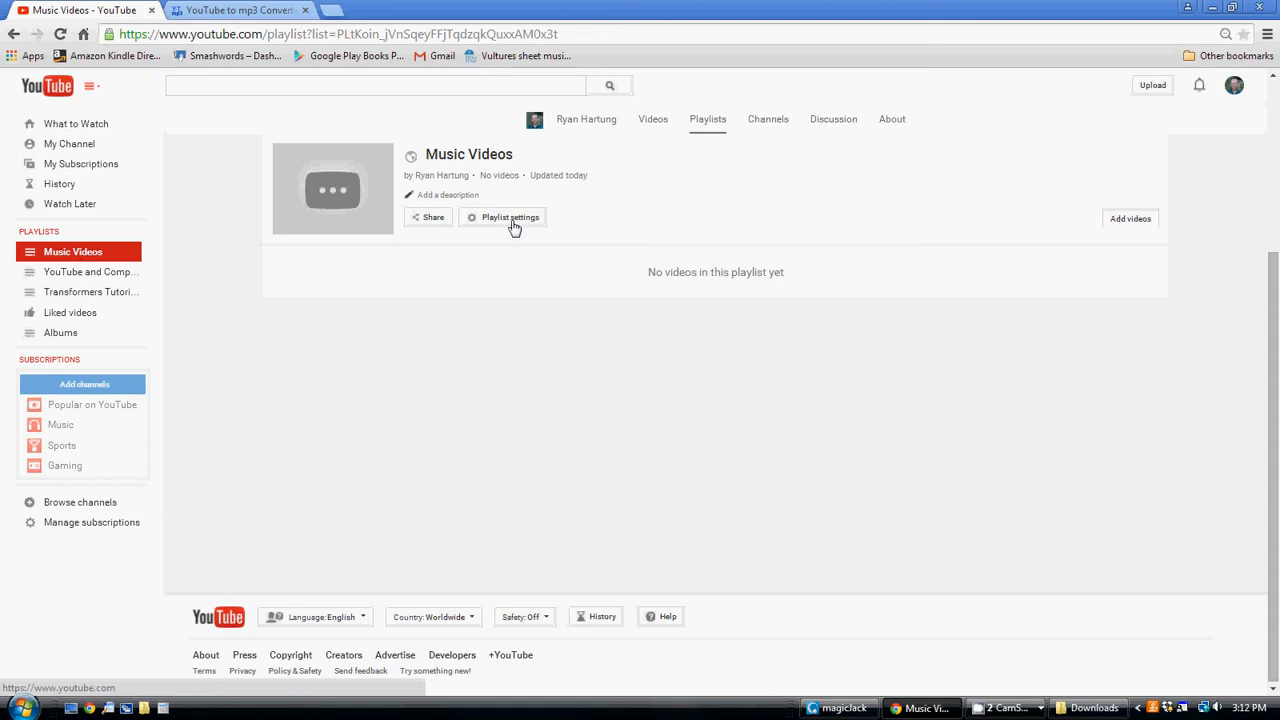
click(510, 216)
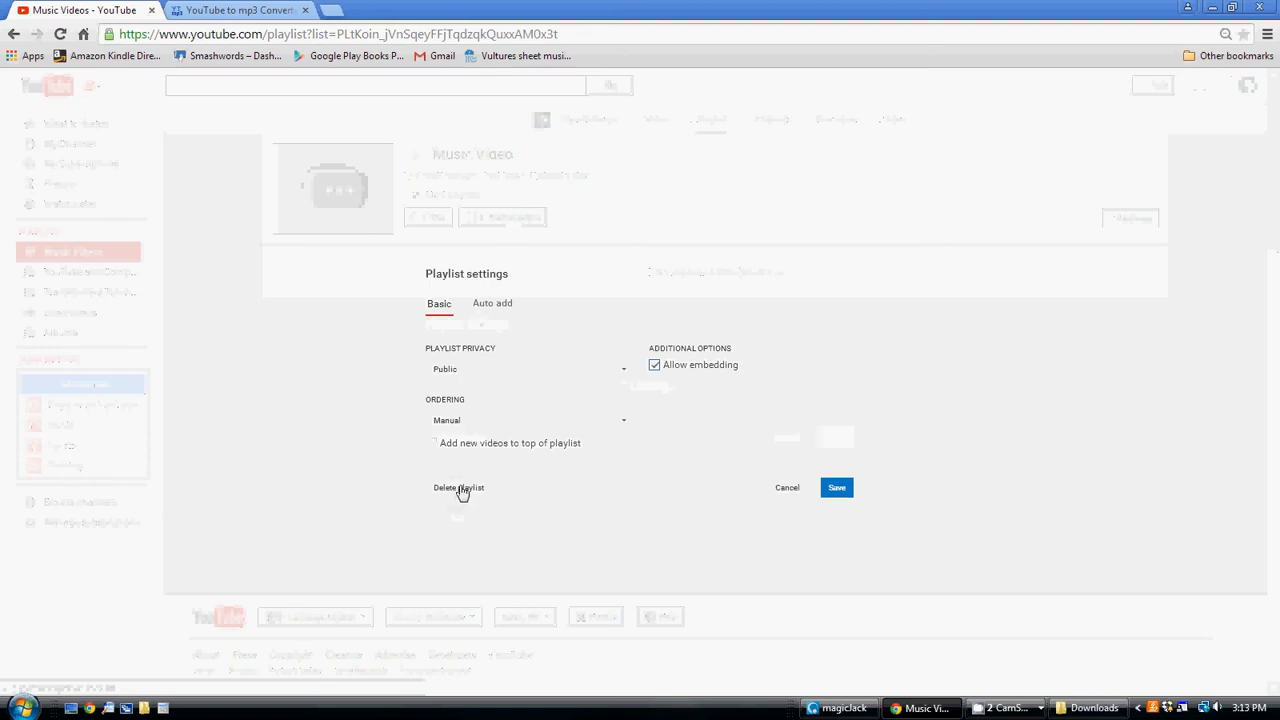
mouse_move(464, 494)
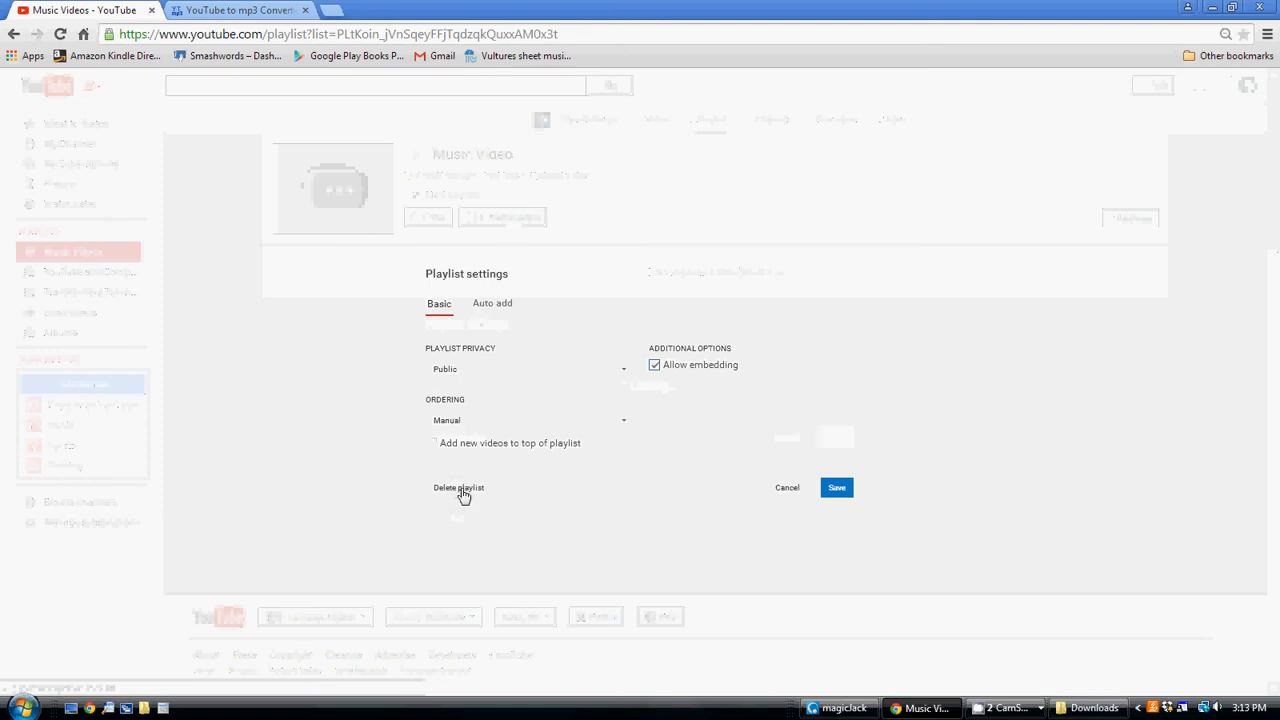
Step: Choose Delete playlist so YouTube asks to confirm removing Music Videos
click(458, 488)
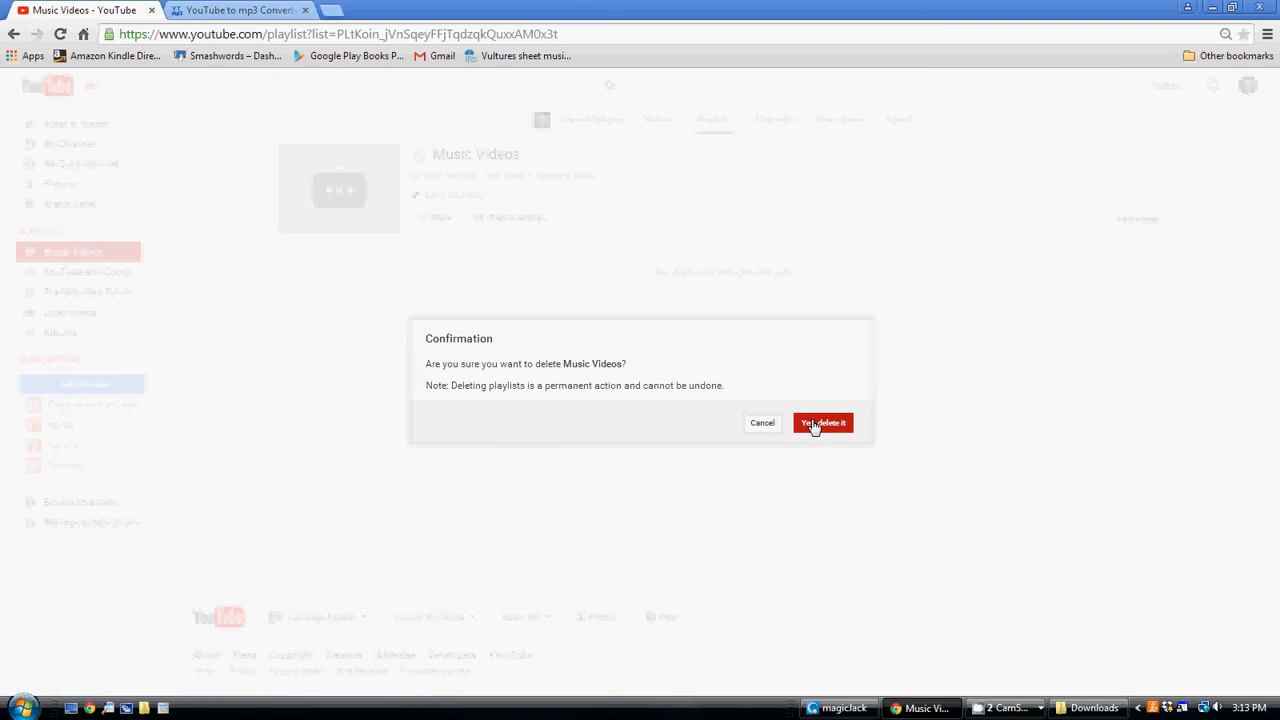
Step: Confirm 'Yes, delete it', leaving only the four other playlists on the channel
click(822, 422)
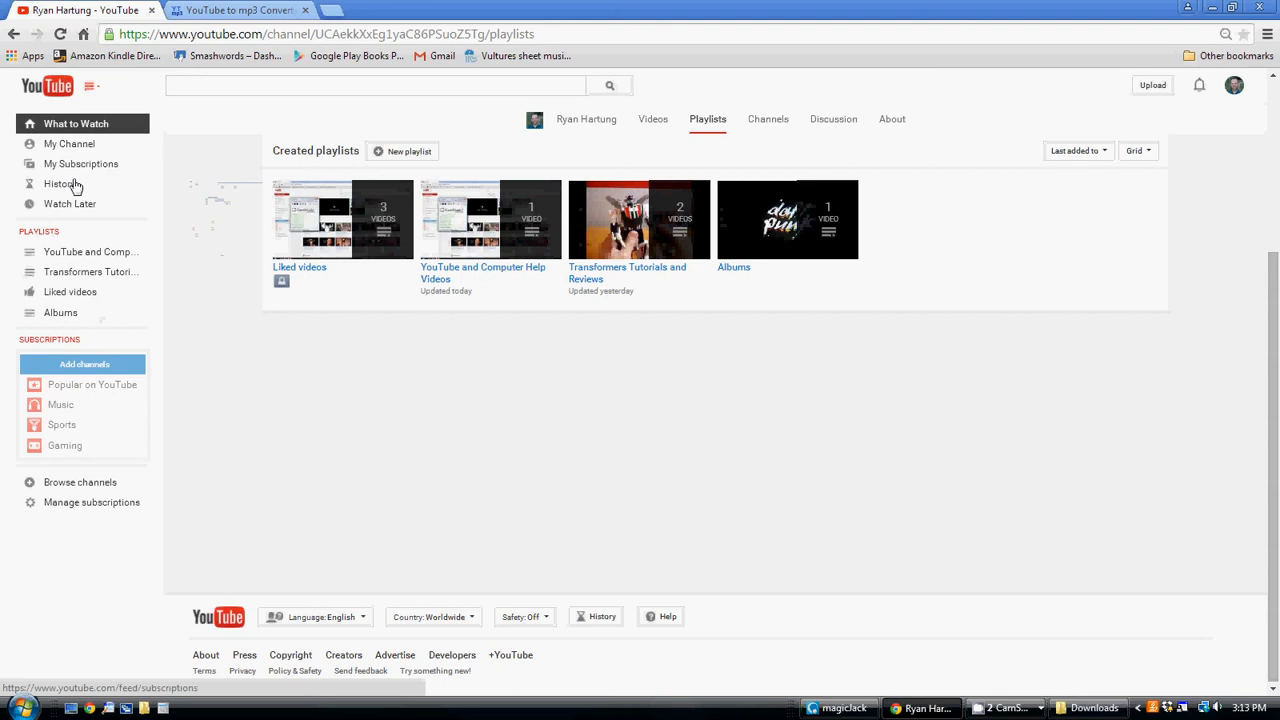
mouse_move(90, 272)
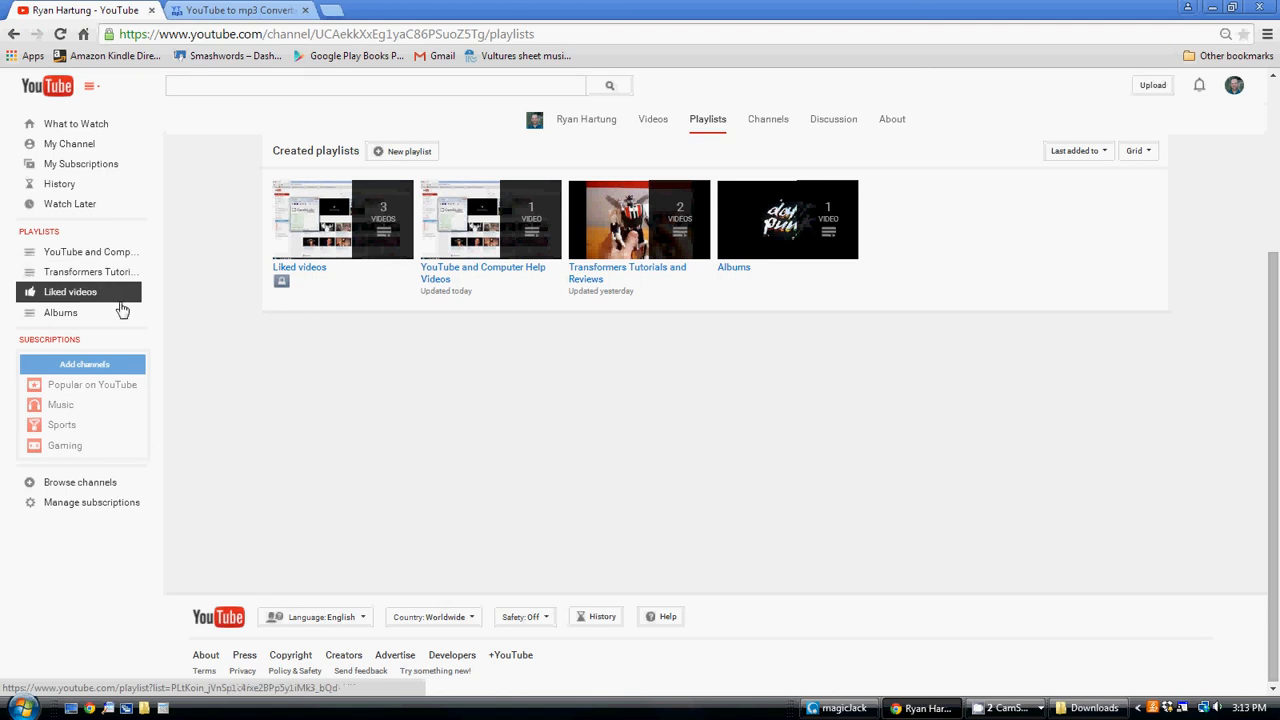
mouse_move(932, 536)
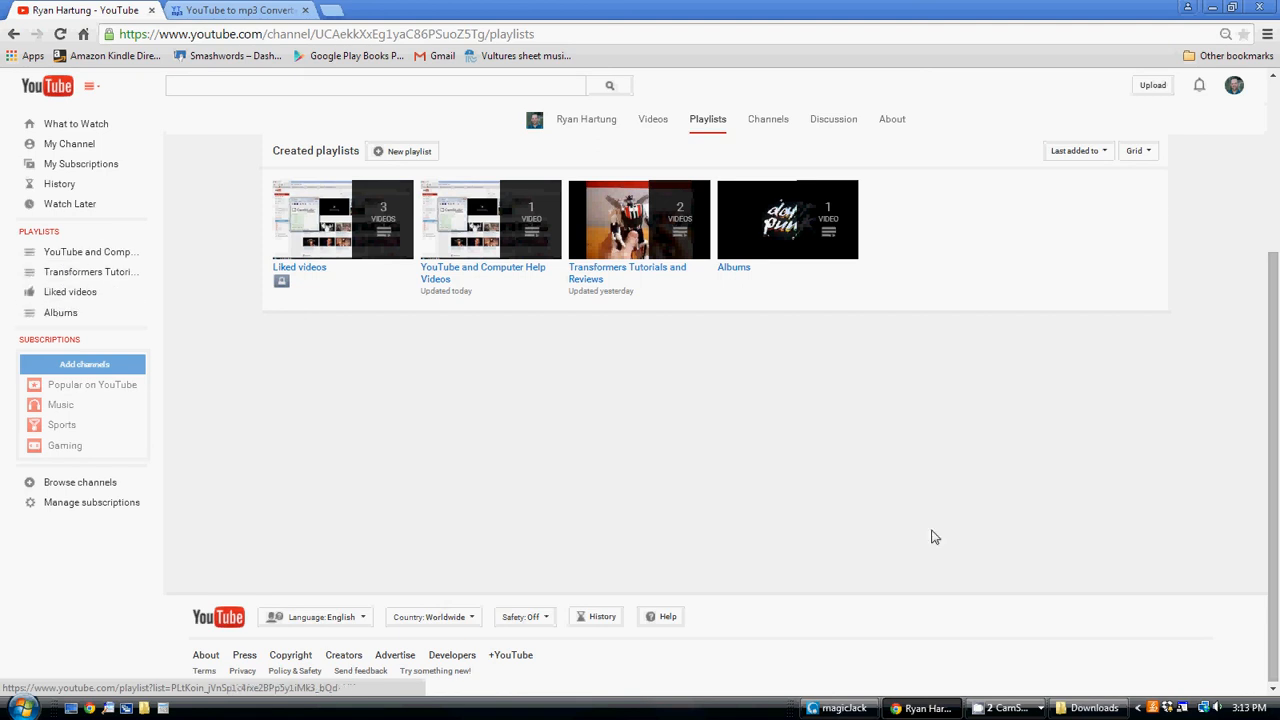
click(1004, 708)
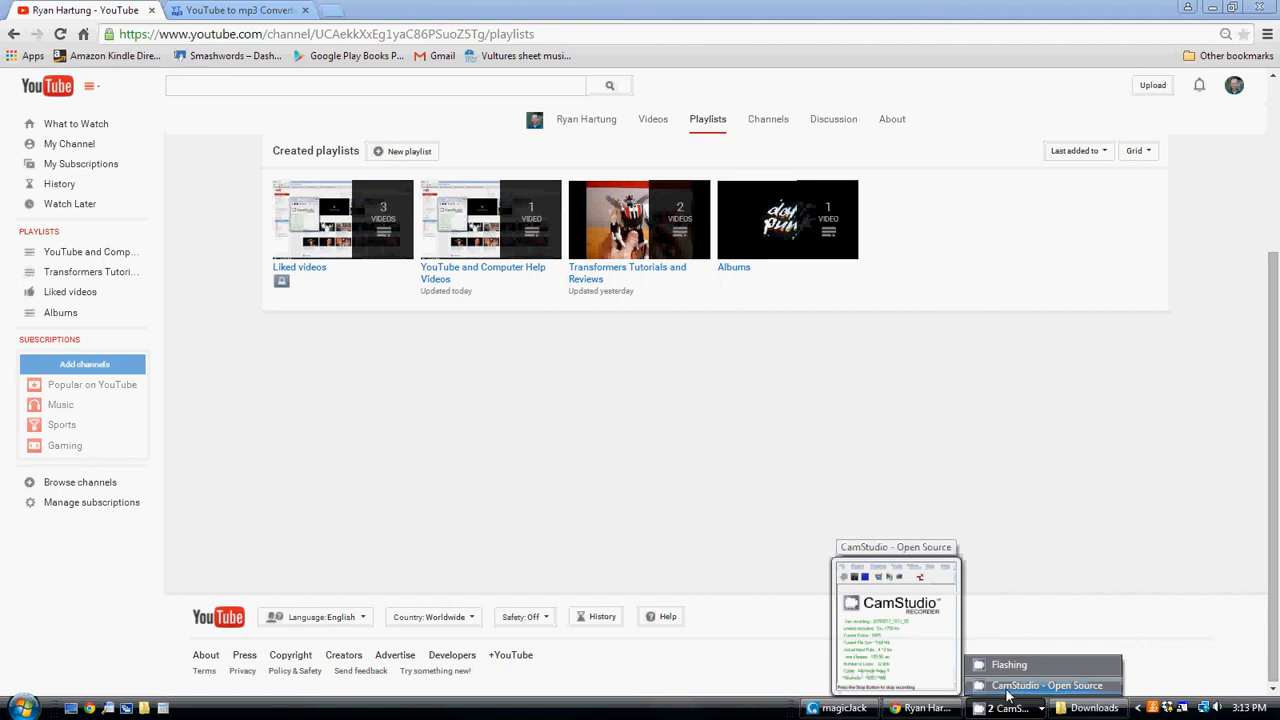
click(1046, 684)
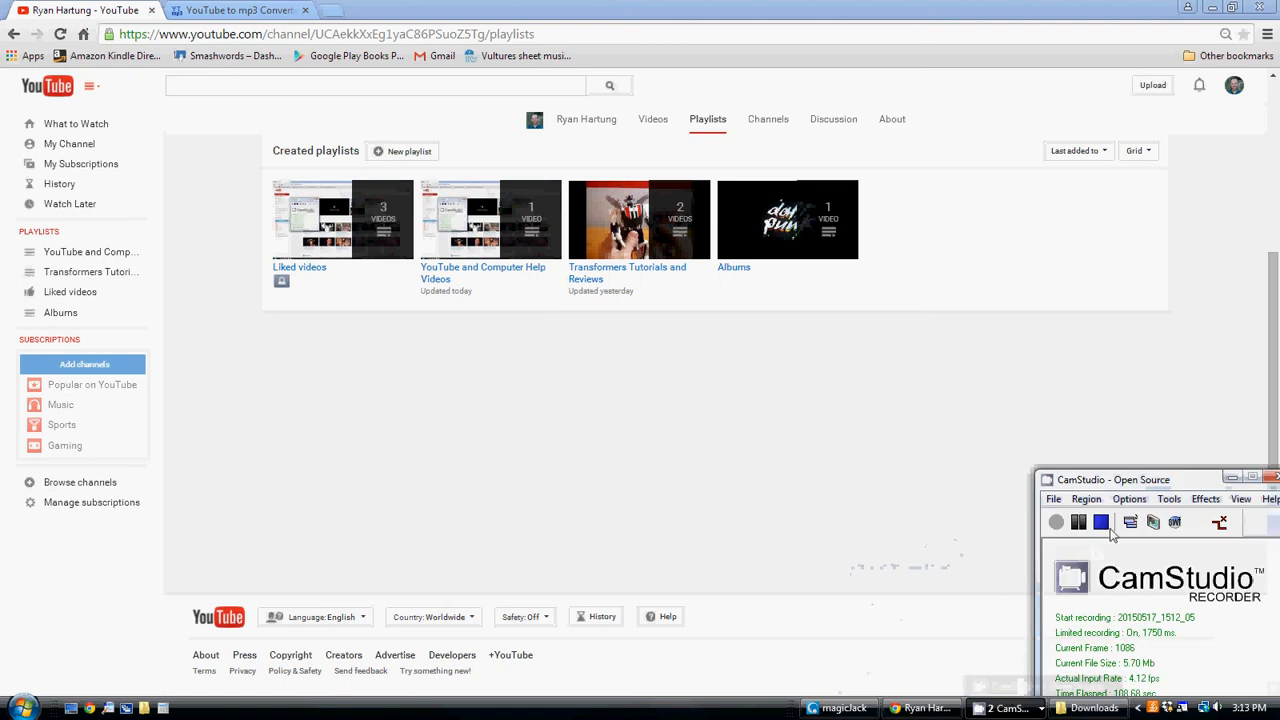